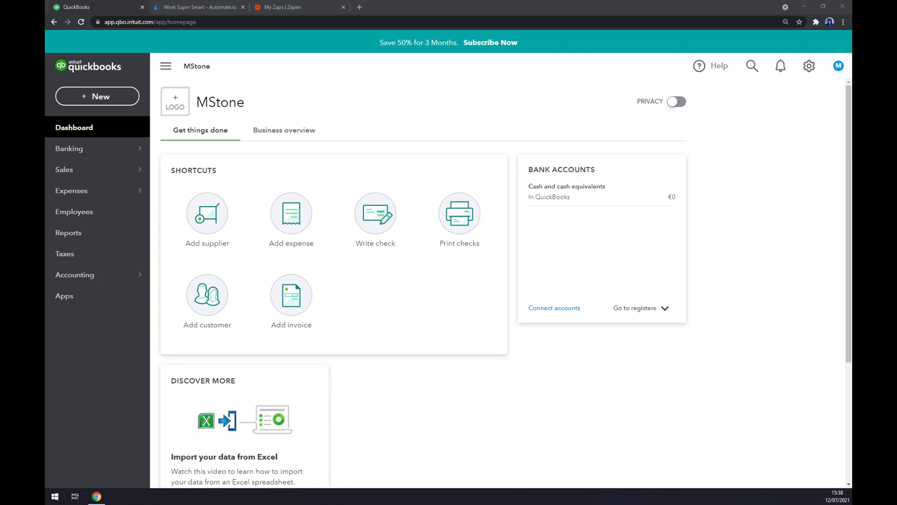
{"action": "mouse_move", "coordinate": [208, 297]}
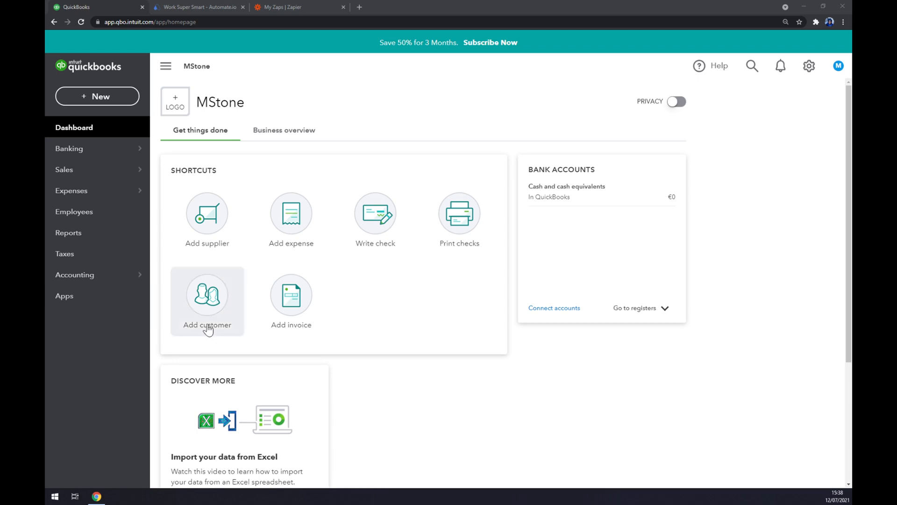
Search the QuickBooks app marketplace for 'exc' and move to the Automate.io homepage.
{"action": "scroll", "scroll_direction": "down", "scroll_amount": 3}
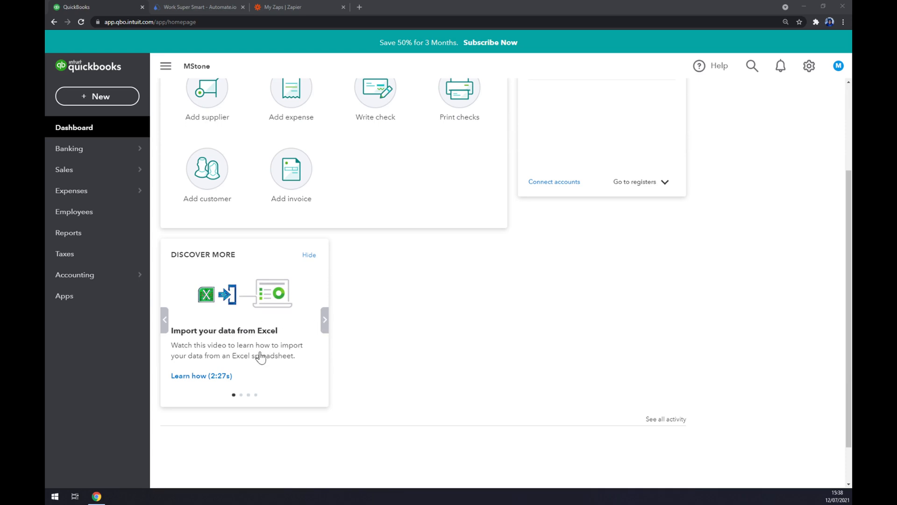
{"action": "mouse_move", "coordinate": [223, 311]}
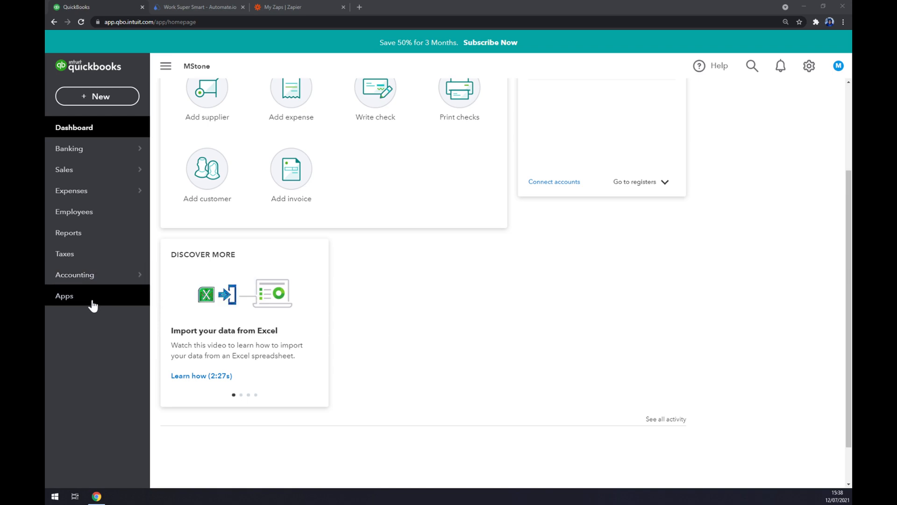
{"action": "left_click", "coordinate": [65, 296]}
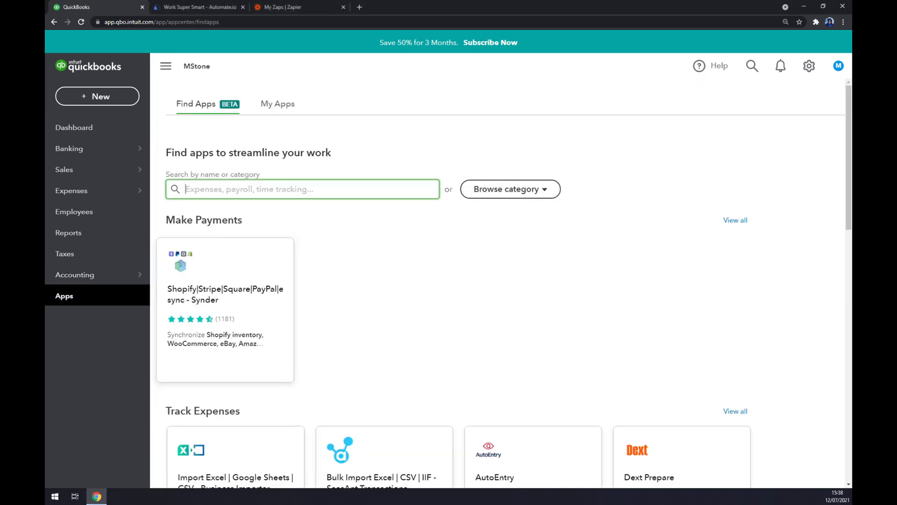
{"action": "type", "text": "excel"}
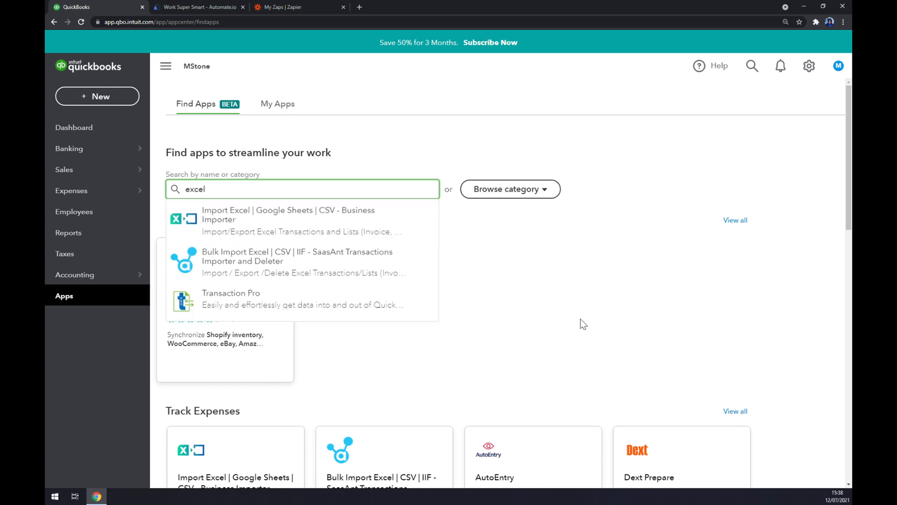
{"action": "left_click", "coordinate": [198, 7]}
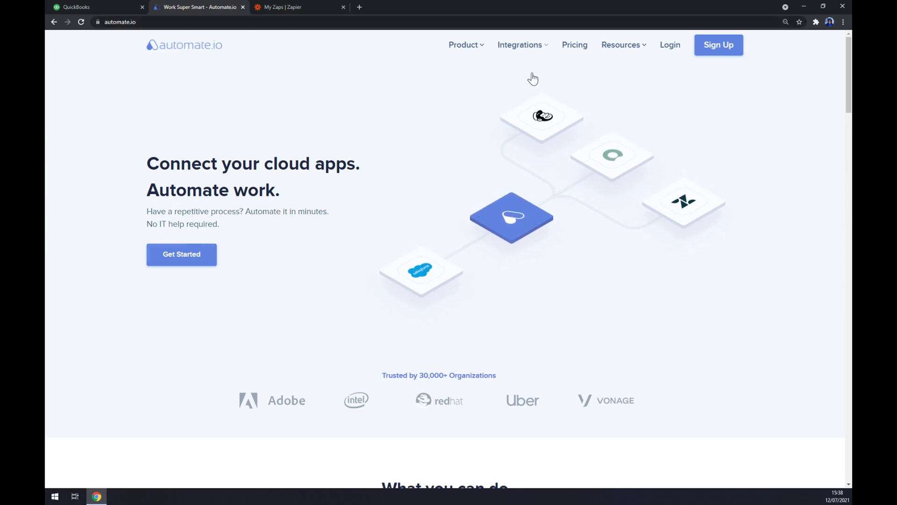
From Integrations > See All Categories, search 'quick' and choose QuickBooks Online.
{"action": "left_click", "coordinate": [520, 45]}
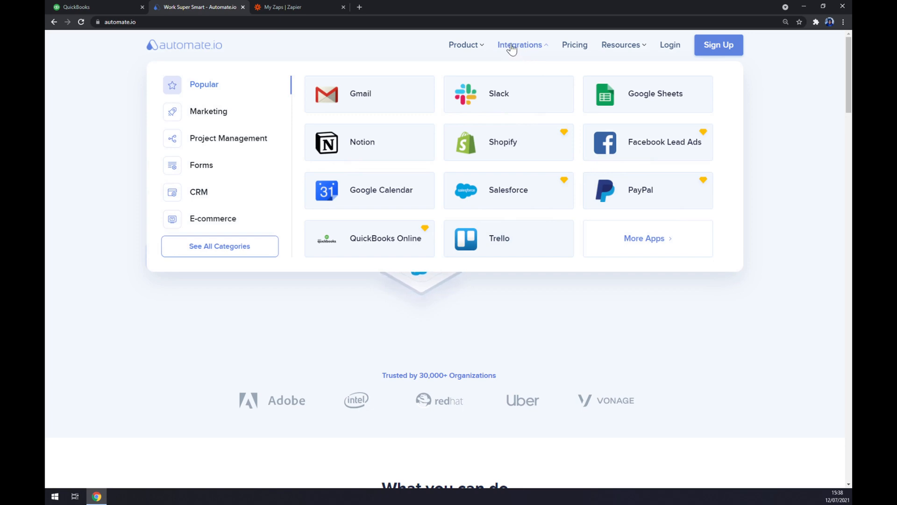
{"action": "mouse_move", "coordinate": [244, 248]}
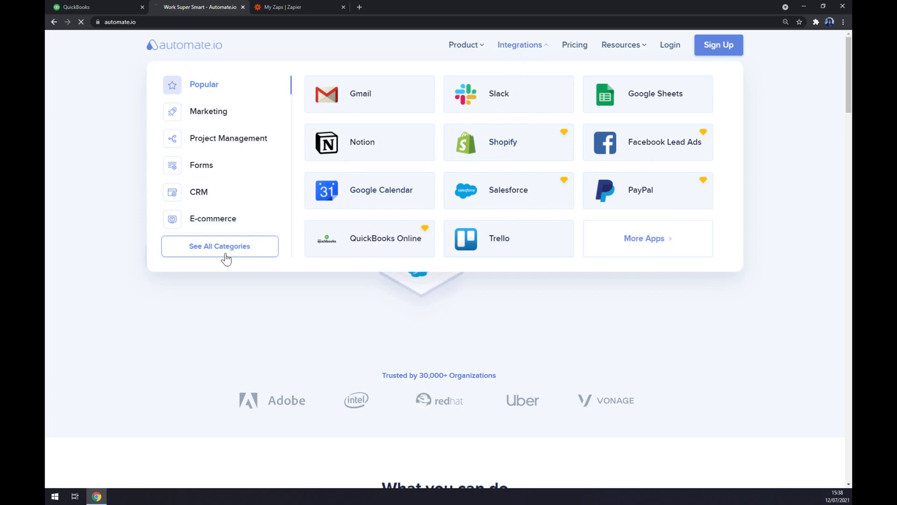
{"action": "left_click", "coordinate": [219, 246]}
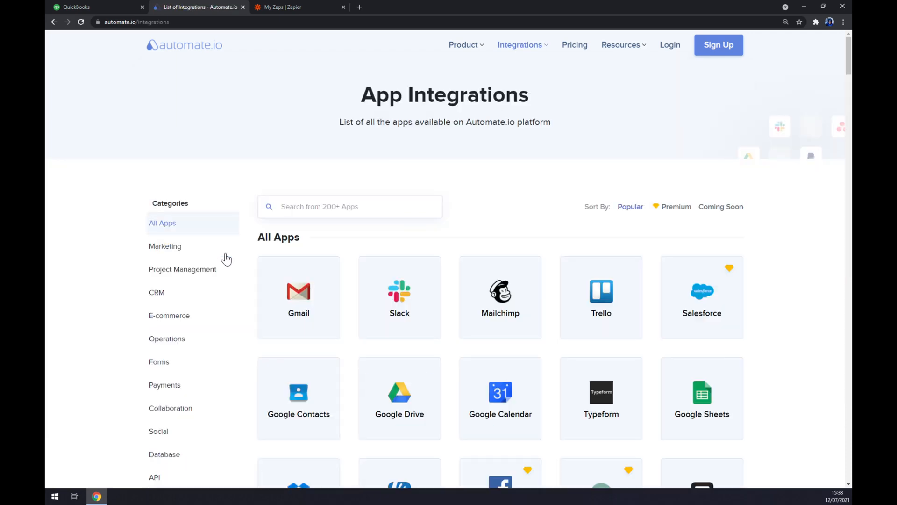
{"action": "left_click", "coordinate": [349, 206]}
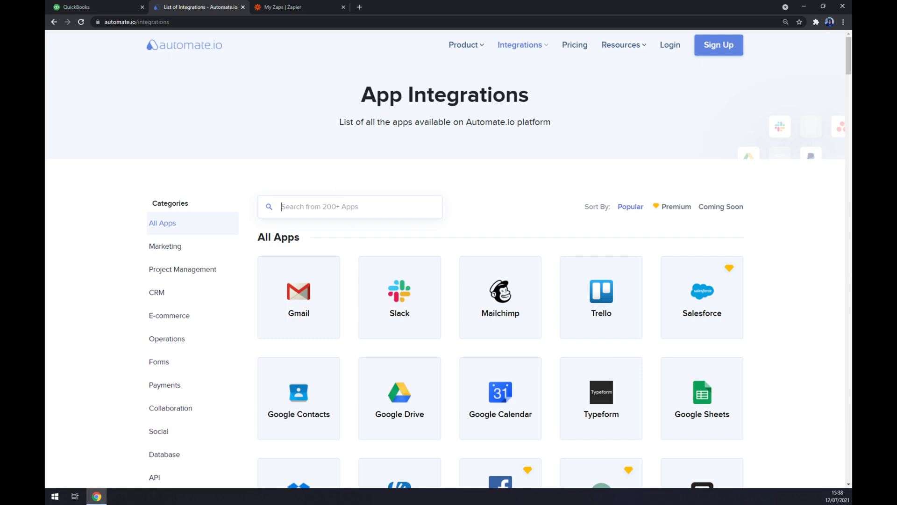
{"action": "type", "text": "quick"}
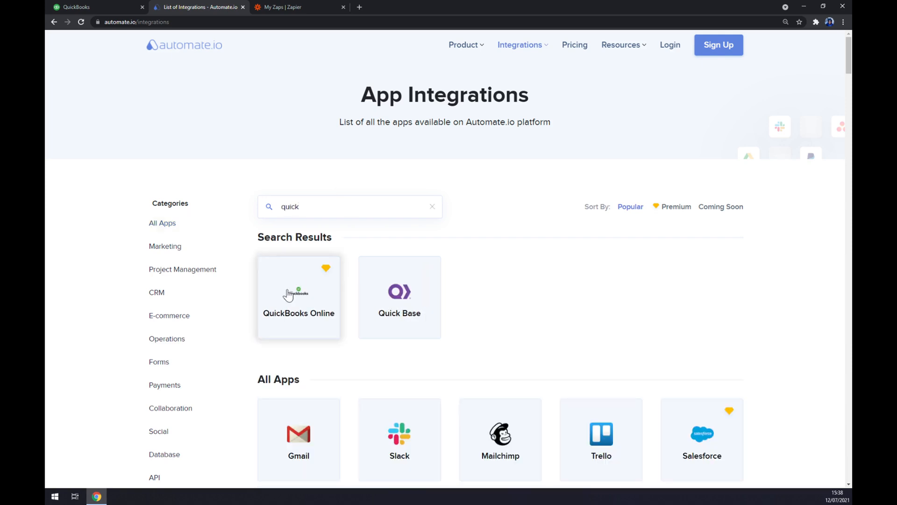
{"action": "left_click", "coordinate": [298, 296]}
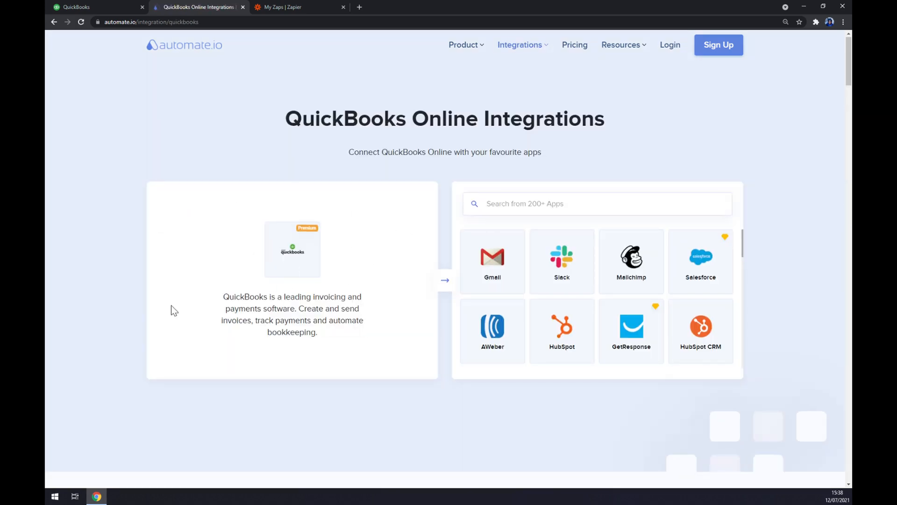
{"action": "mouse_move", "coordinate": [440, 225]}
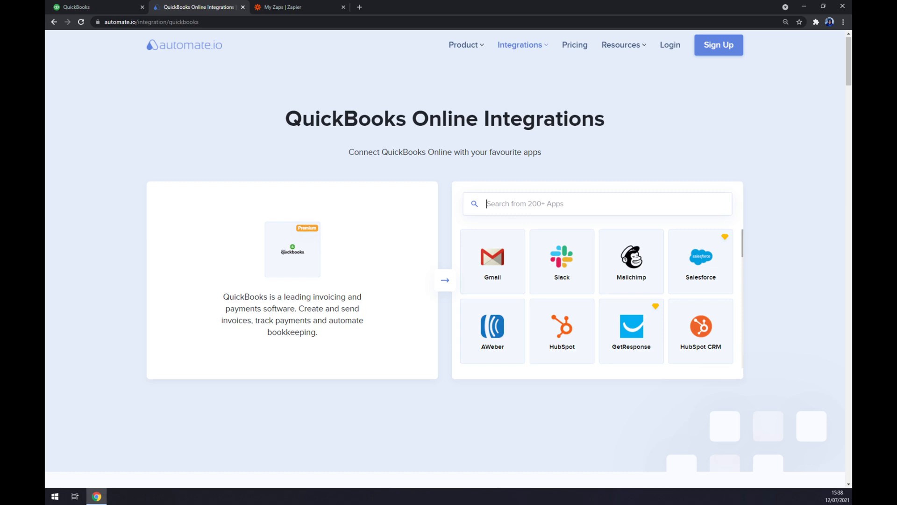
Search 'excel' and pair QuickBooks Online with Microsoft Excel.
{"action": "type", "text": "excel"}
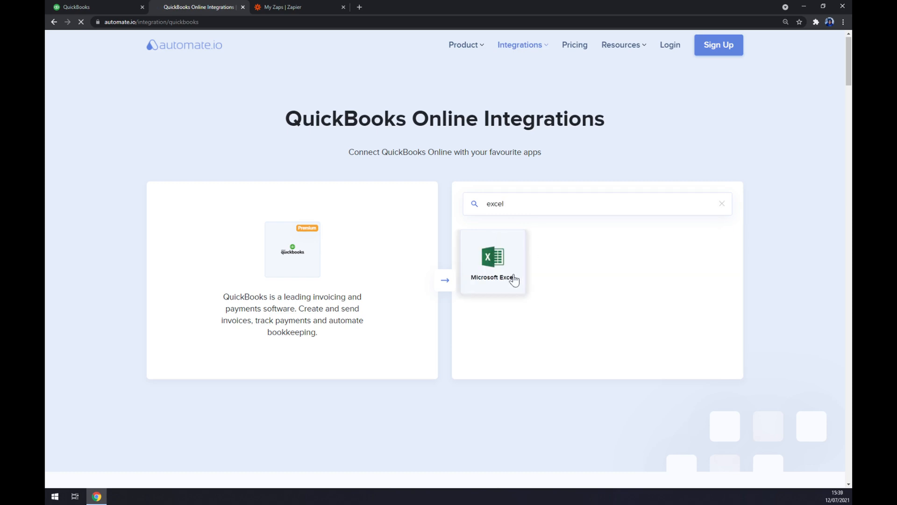
{"action": "left_click", "coordinate": [493, 261]}
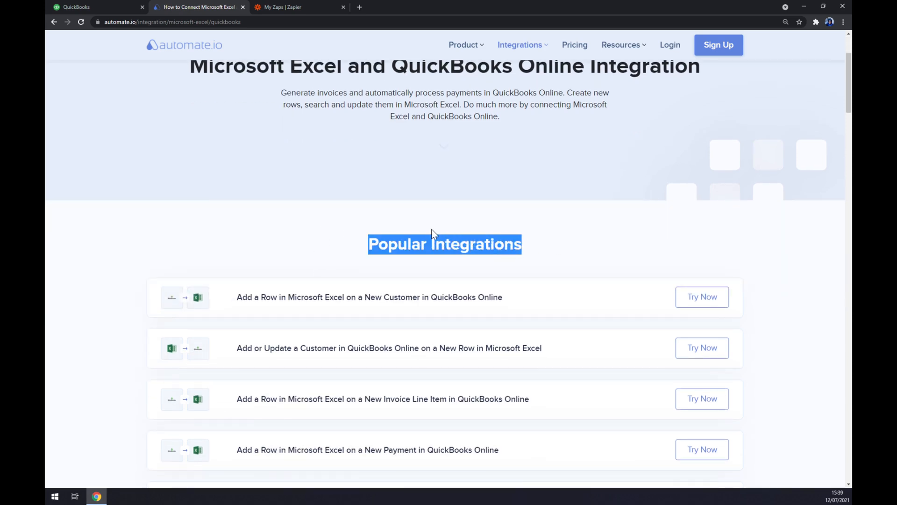
{"action": "mouse_move", "coordinate": [434, 234]}
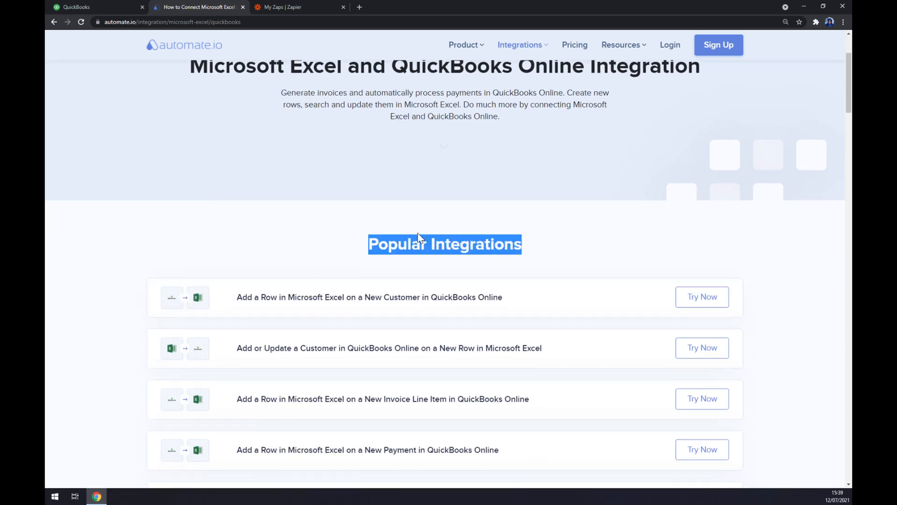
Choose New Bill as the QuickBooks Online trigger.
{"action": "scroll", "scroll_direction": "down", "scroll_amount": 3}
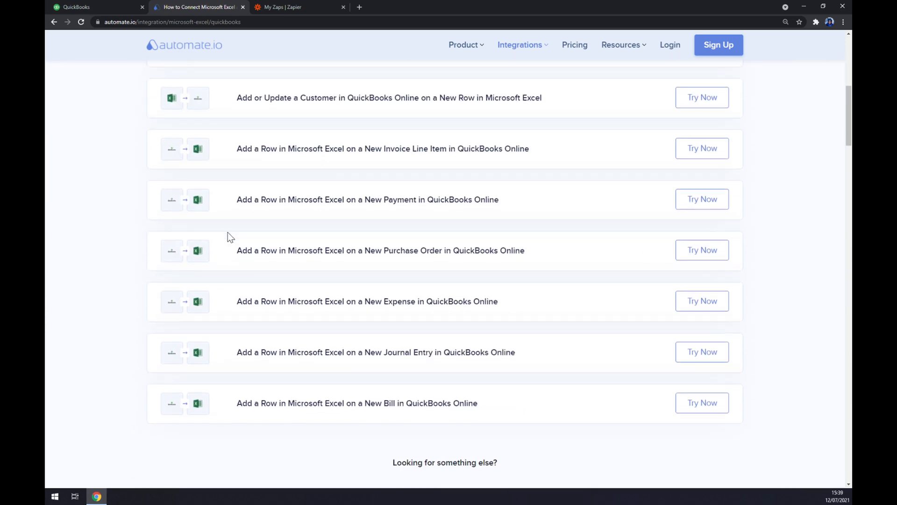
{"action": "scroll", "scroll_direction": "down", "scroll_amount": 3}
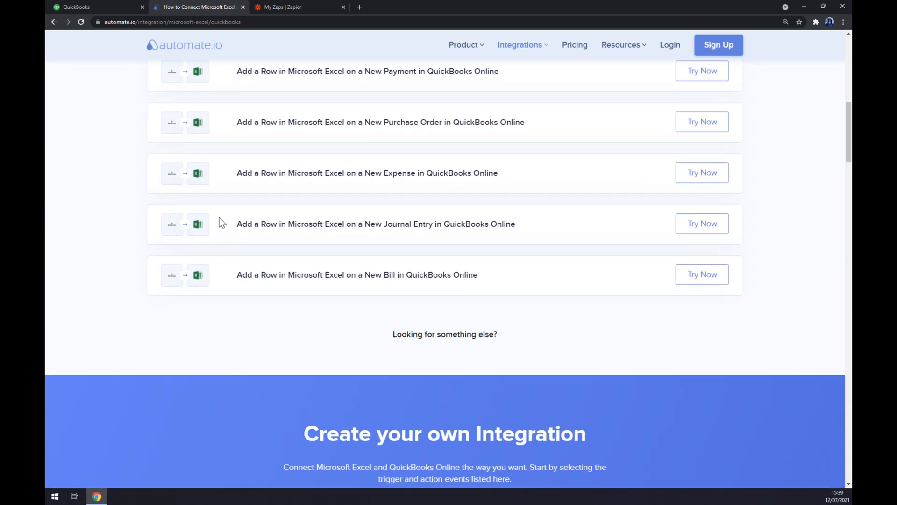
{"action": "scroll", "scroll_direction": "down", "scroll_amount": 3}
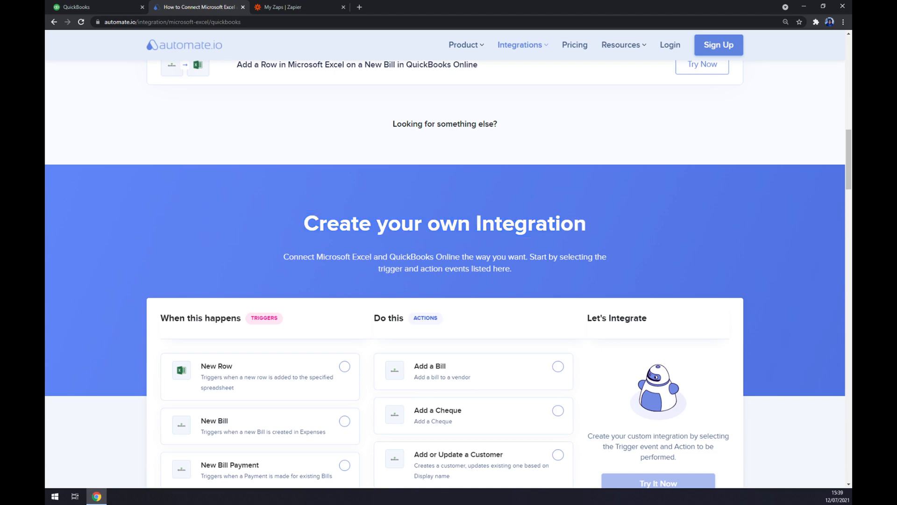
{"action": "scroll", "scroll_direction": "down", "scroll_amount": 3}
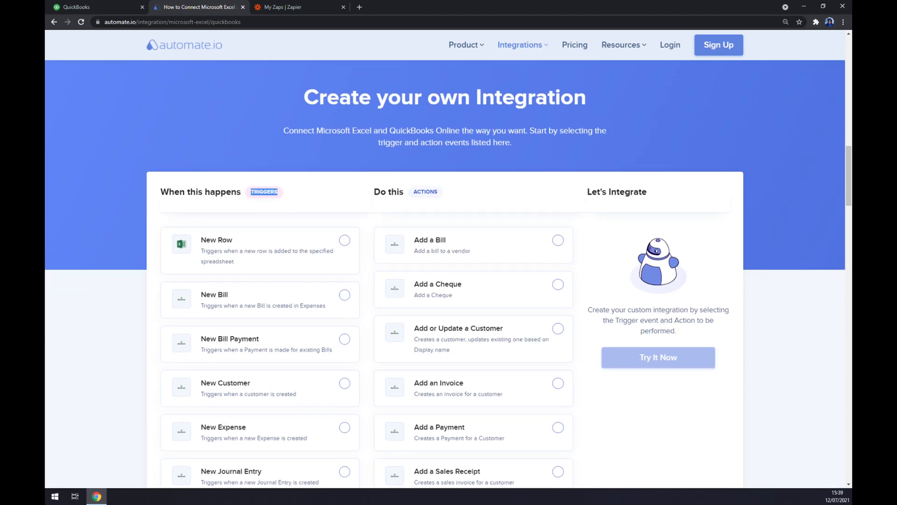
{"action": "left_click", "coordinate": [344, 294]}
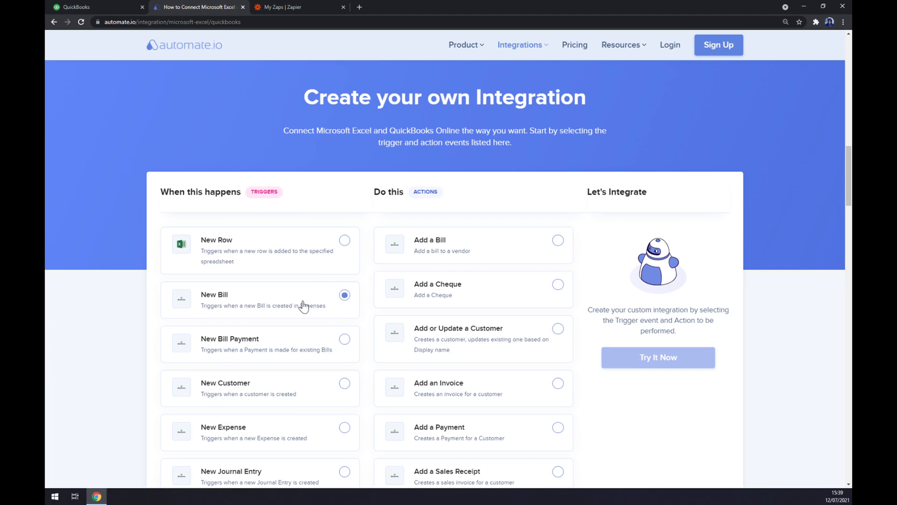
Choose Add a Row as the Excel action, dismiss the Try It Now popup, and return to Zapier's zaps list.
{"action": "scroll", "scroll_direction": "down", "scroll_amount": 3}
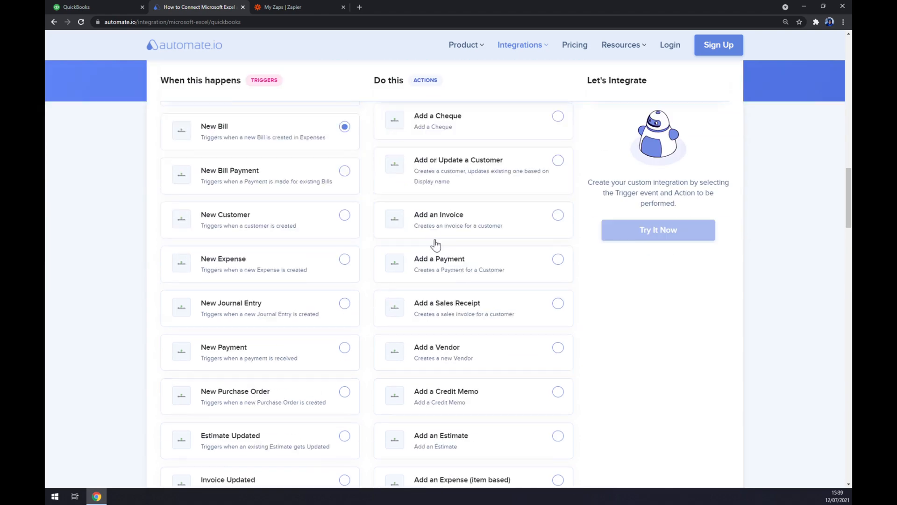
{"action": "scroll", "scroll_direction": "down", "scroll_amount": 3}
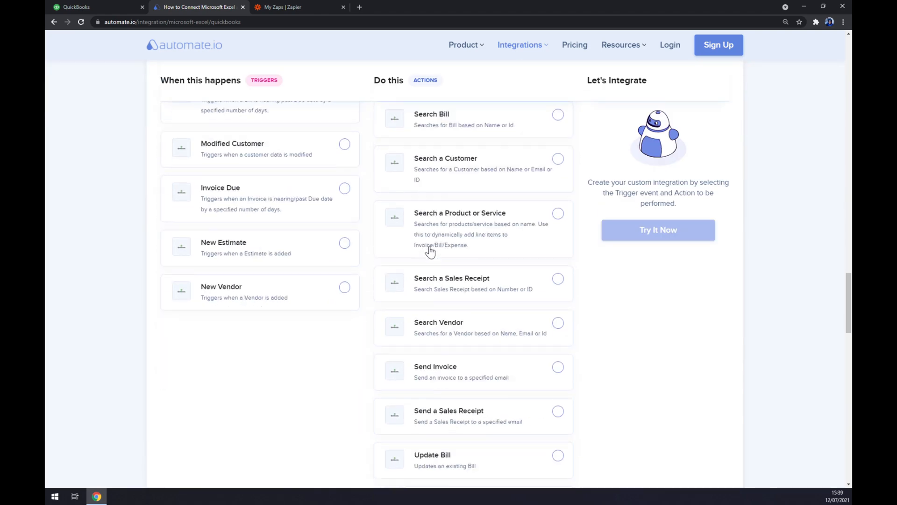
{"action": "scroll", "scroll_direction": "down", "scroll_amount": 3}
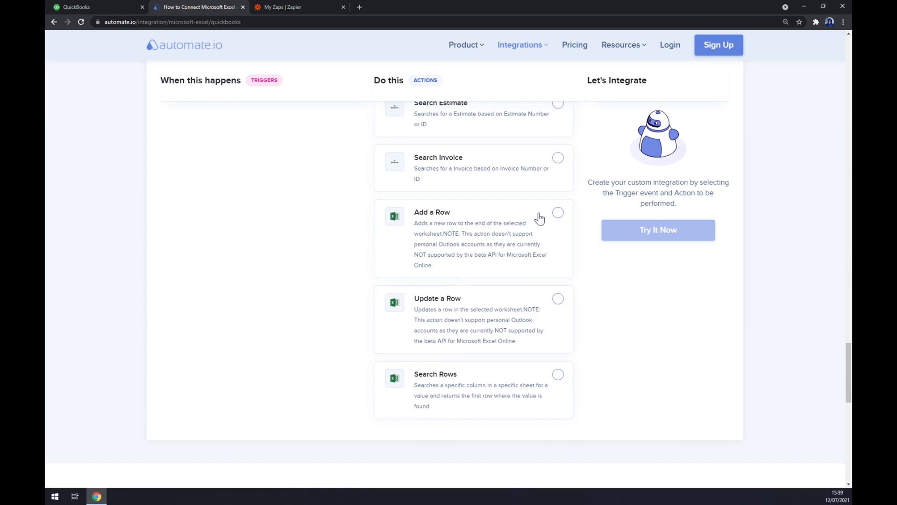
{"action": "left_click", "coordinate": [558, 212]}
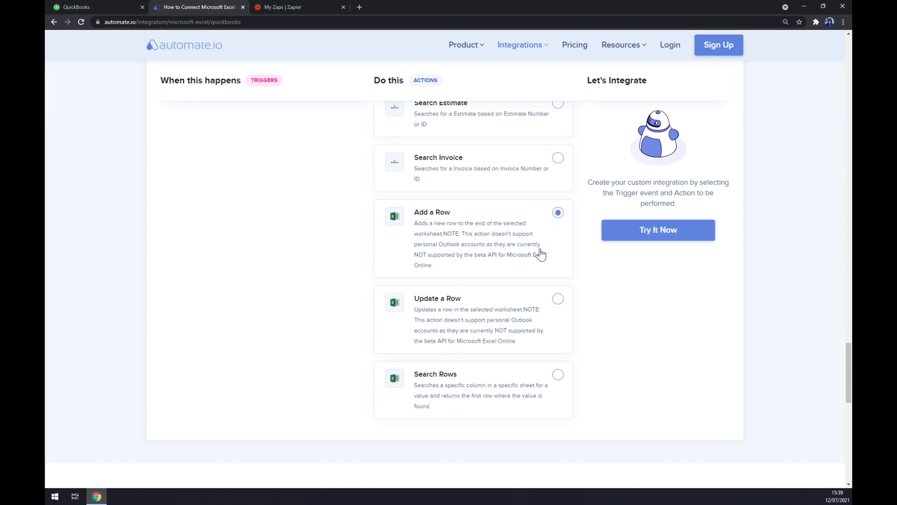
{"action": "mouse_move", "coordinate": [685, 205]}
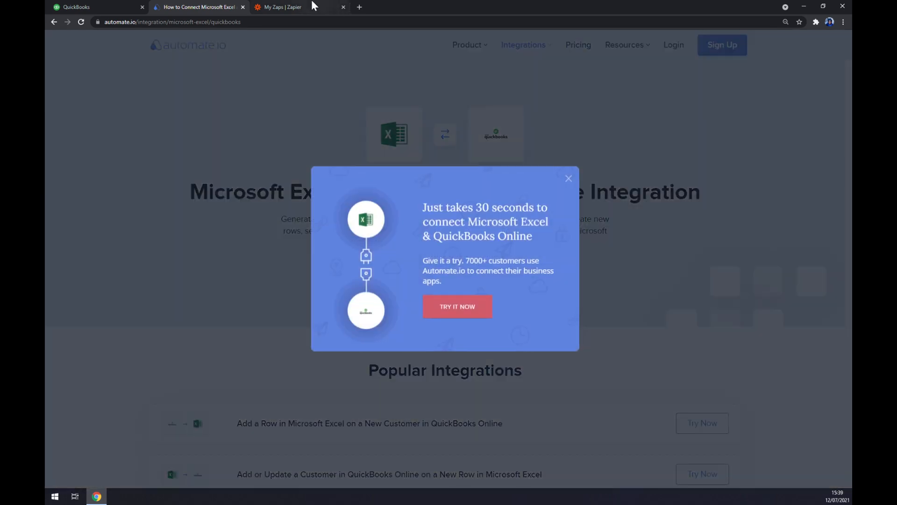
{"action": "left_click", "coordinate": [567, 179]}
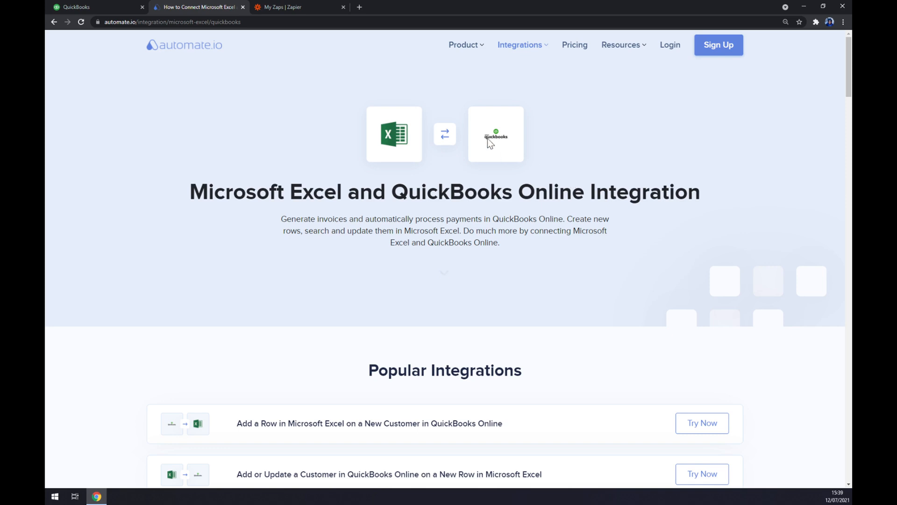
{"action": "left_click", "coordinate": [292, 6]}
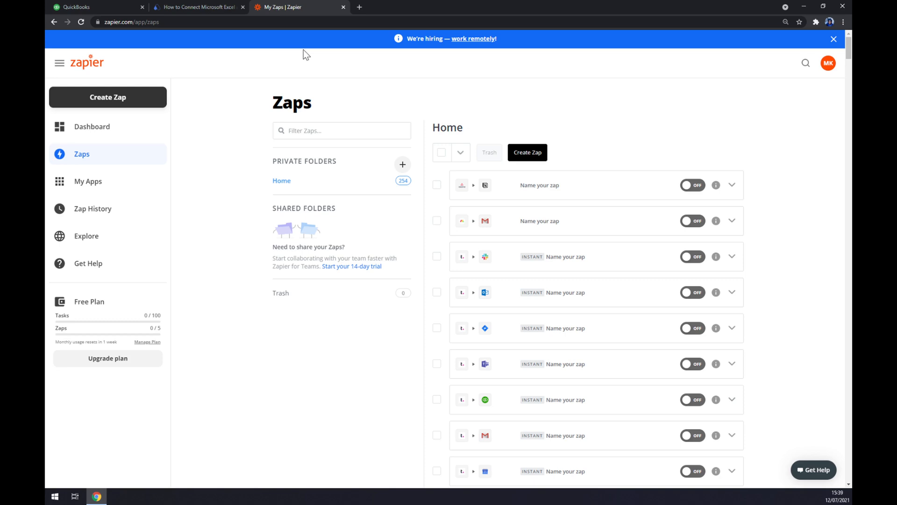
{"action": "mouse_move", "coordinate": [209, 207]}
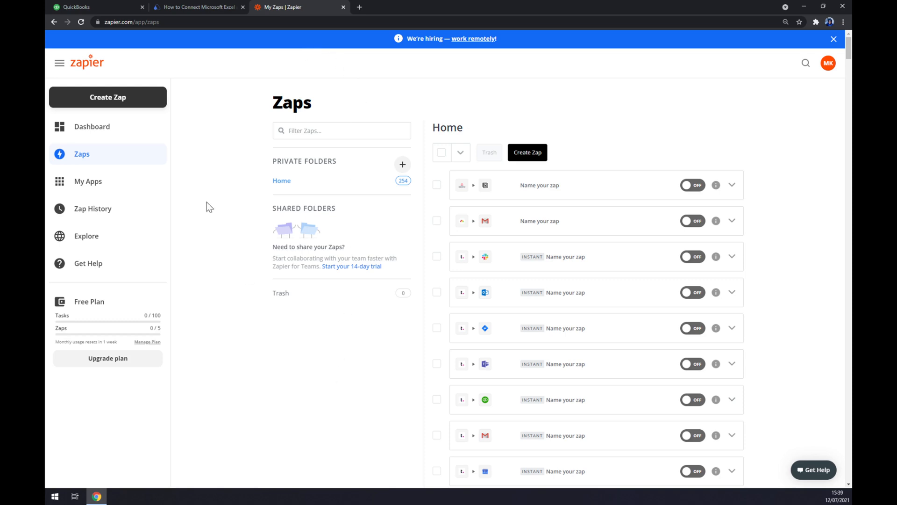
{"action": "mouse_move", "coordinate": [118, 110]}
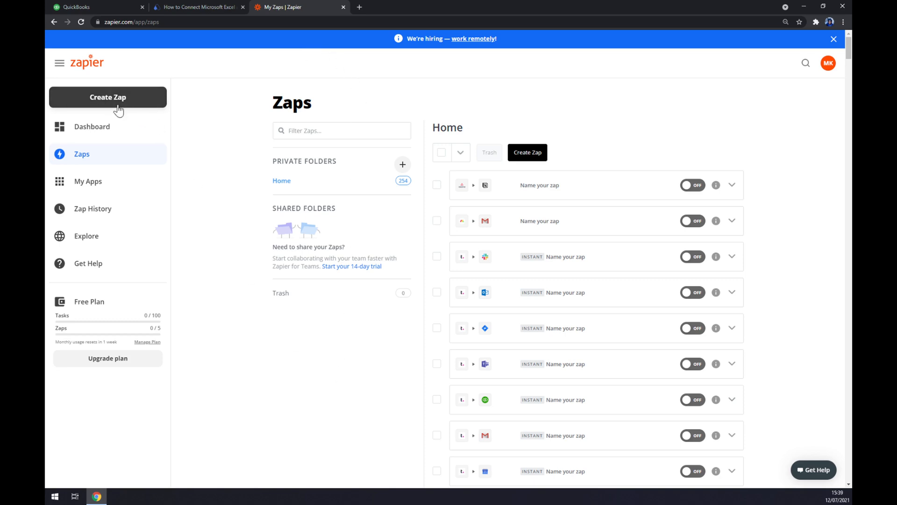
Create a new zap from the Create Zap button in the sidebar.
{"action": "left_click", "coordinate": [107, 96]}
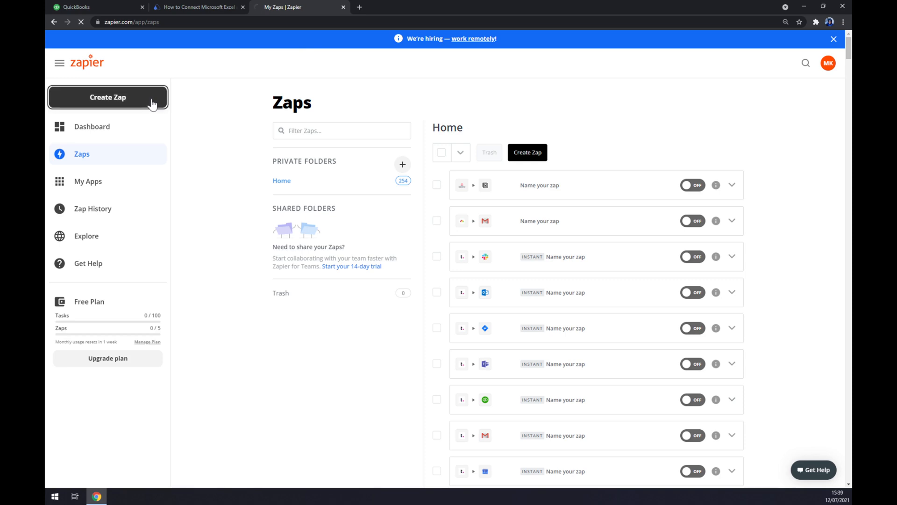
{"action": "left_click", "coordinate": [108, 96]}
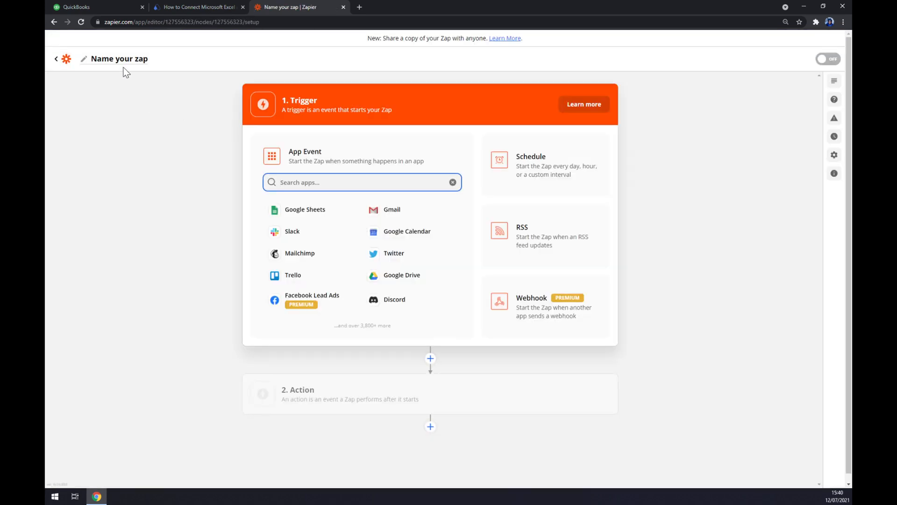
Name the zap 'quickbooks to excel' and move to the trigger app search.
{"action": "left_click", "coordinate": [118, 59]}
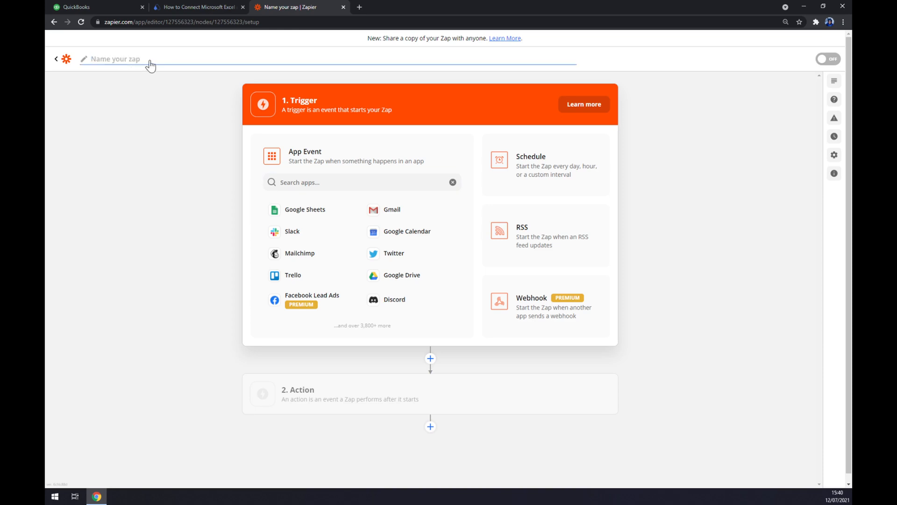
{"action": "type", "text": "quickbooks to excel"}
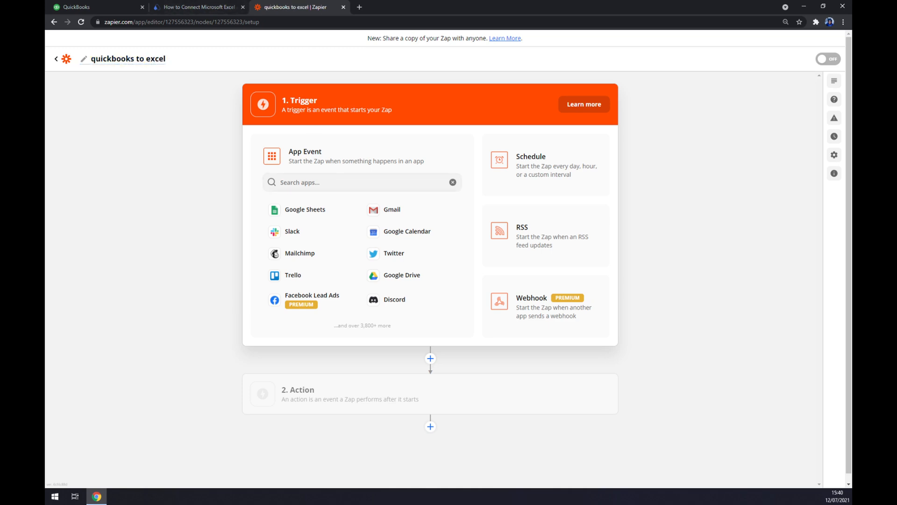
{"action": "mouse_move", "coordinate": [290, 84]}
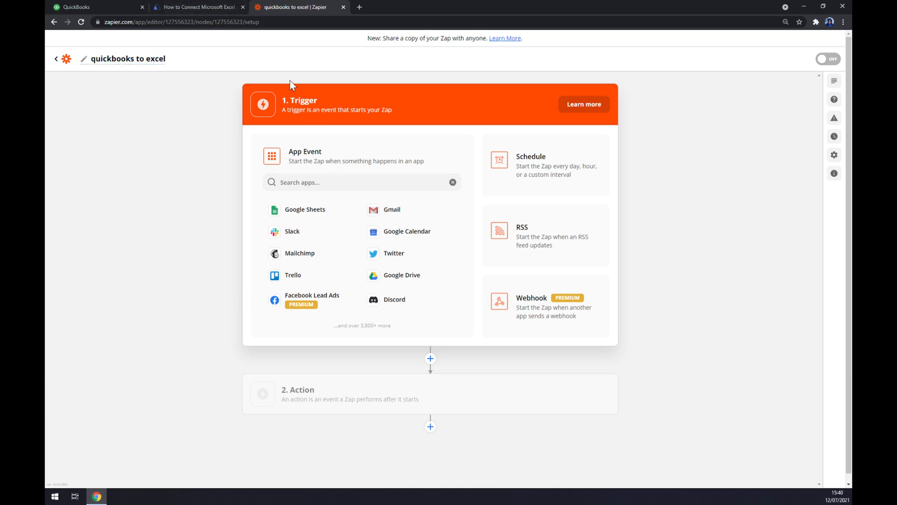
{"action": "left_click", "coordinate": [362, 183]}
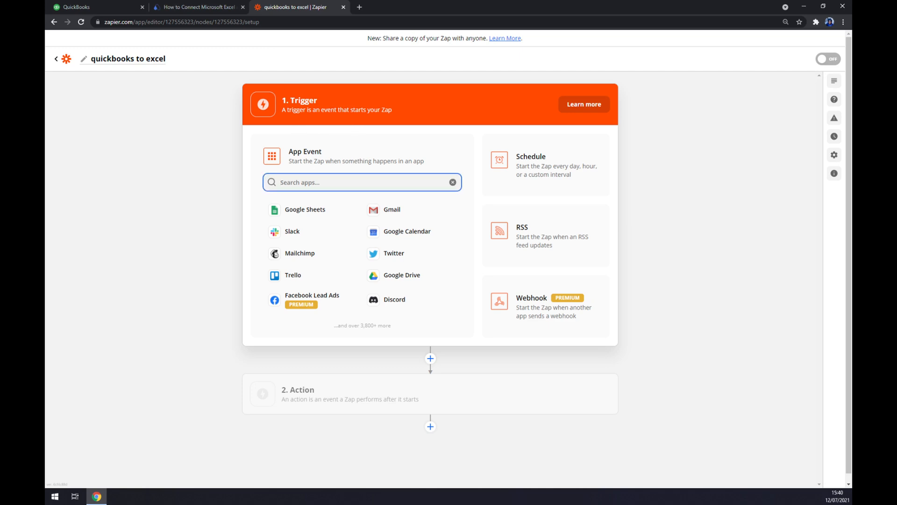
Set the trigger to New Account in QuickBooks Online and continue.
{"action": "type", "text": "qui"}
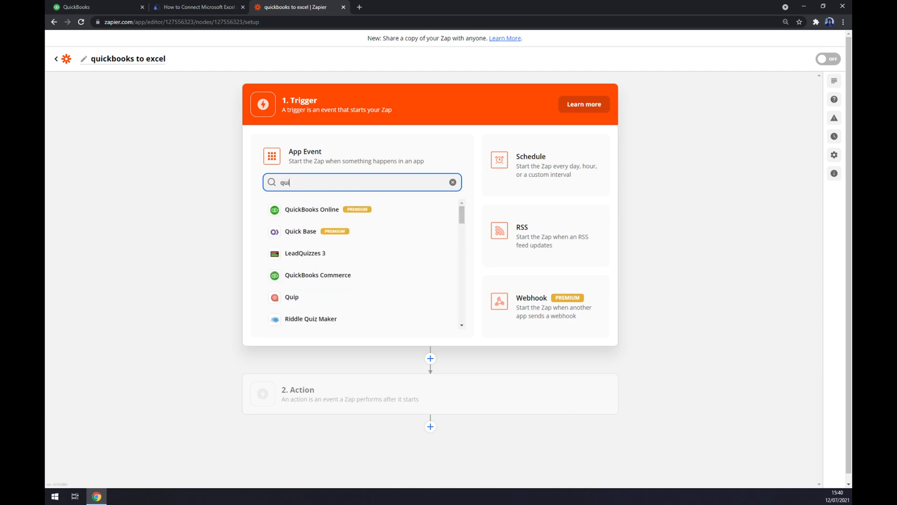
{"action": "left_click", "coordinate": [313, 209]}
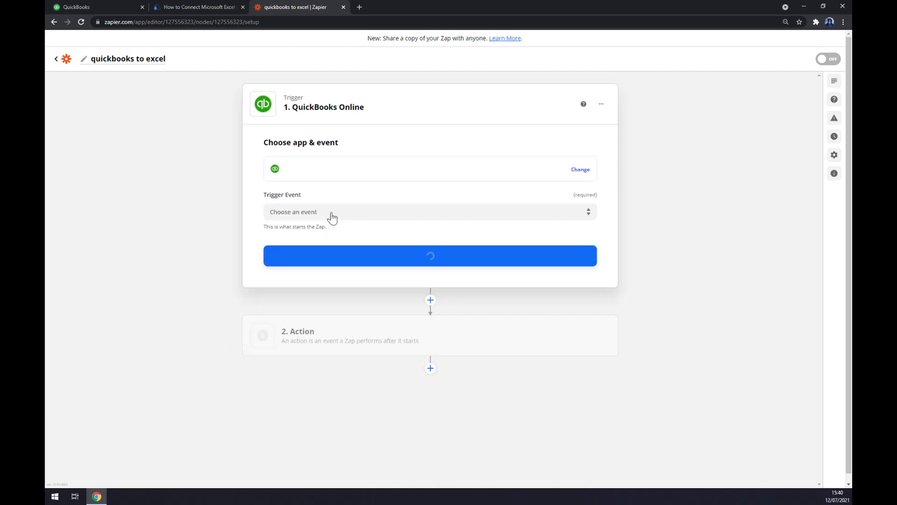
{"action": "left_click", "coordinate": [430, 211]}
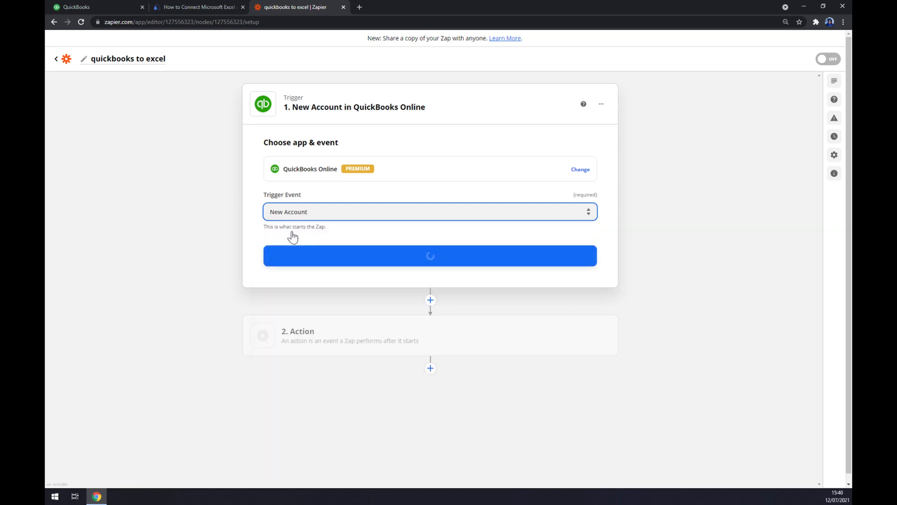
{"action": "left_click", "coordinate": [430, 256]}
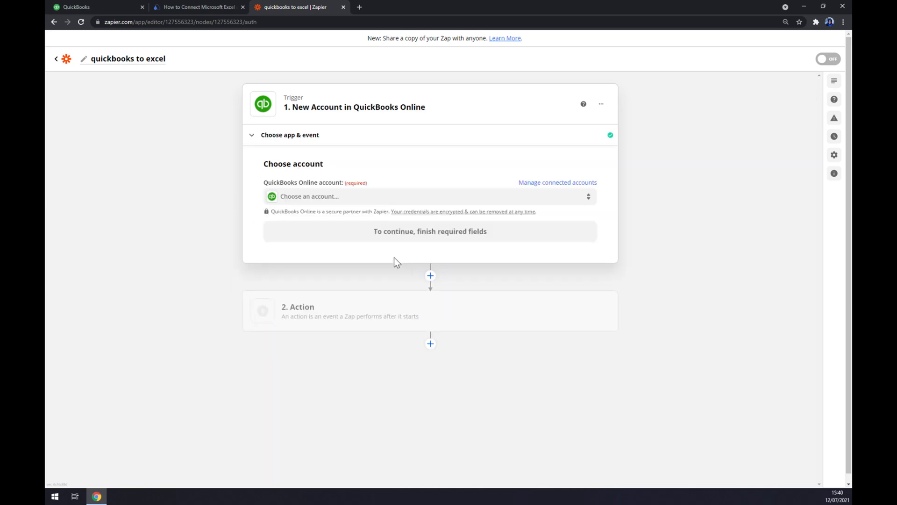
Connect the QuickBooks Online account to the trigger and continue.
{"action": "left_click", "coordinate": [429, 197]}
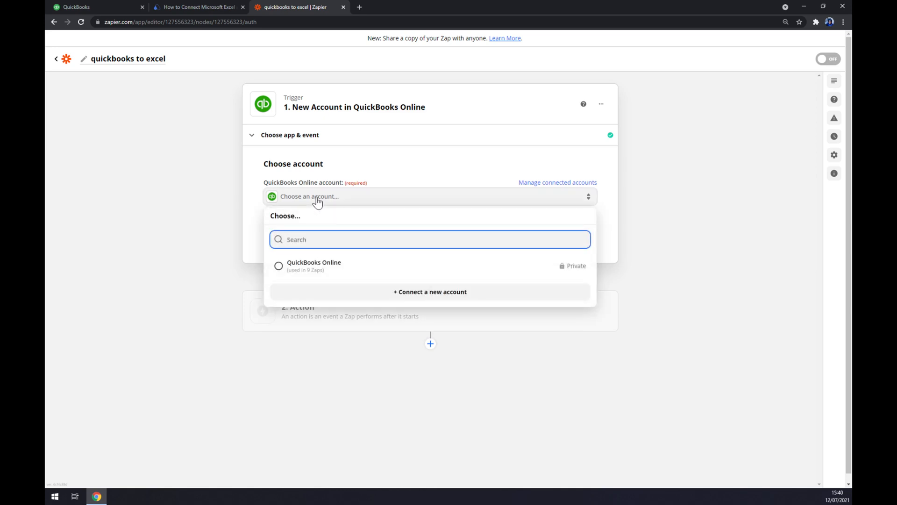
{"action": "left_click", "coordinate": [314, 266]}
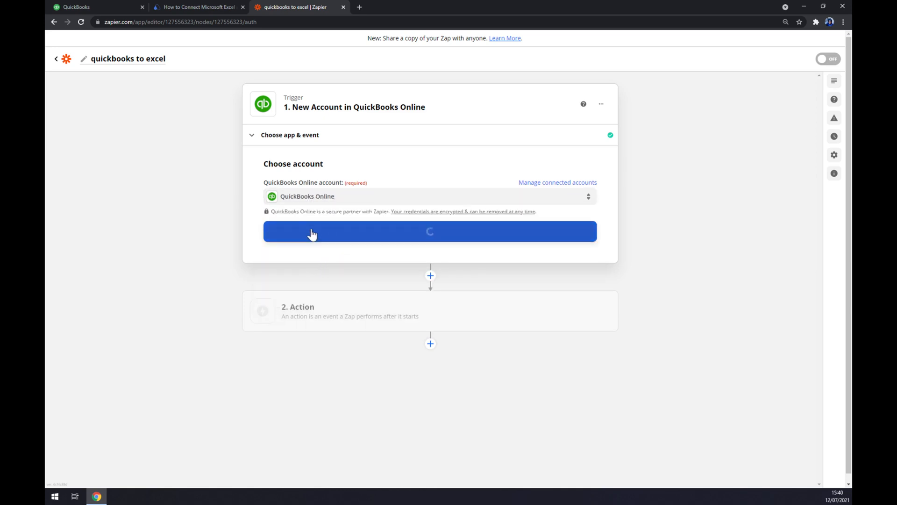
{"action": "left_click", "coordinate": [430, 230]}
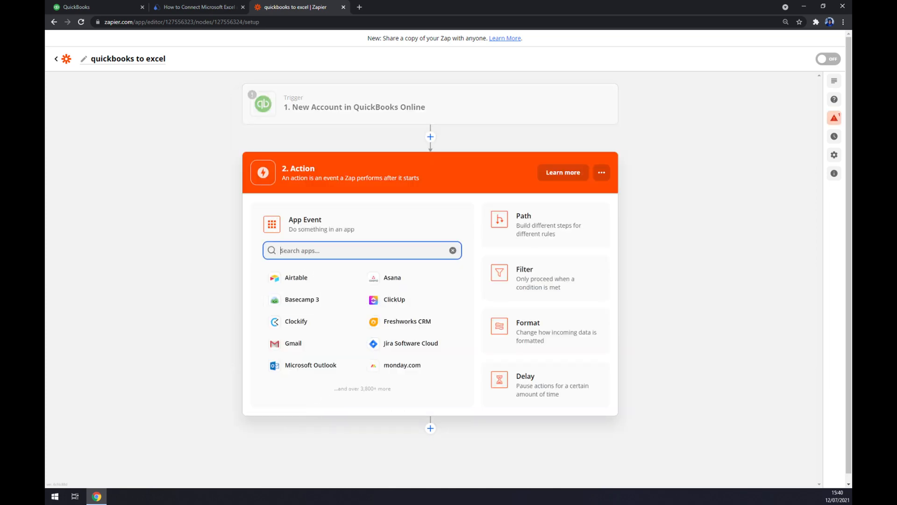
{"action": "mouse_move", "coordinate": [300, 197]}
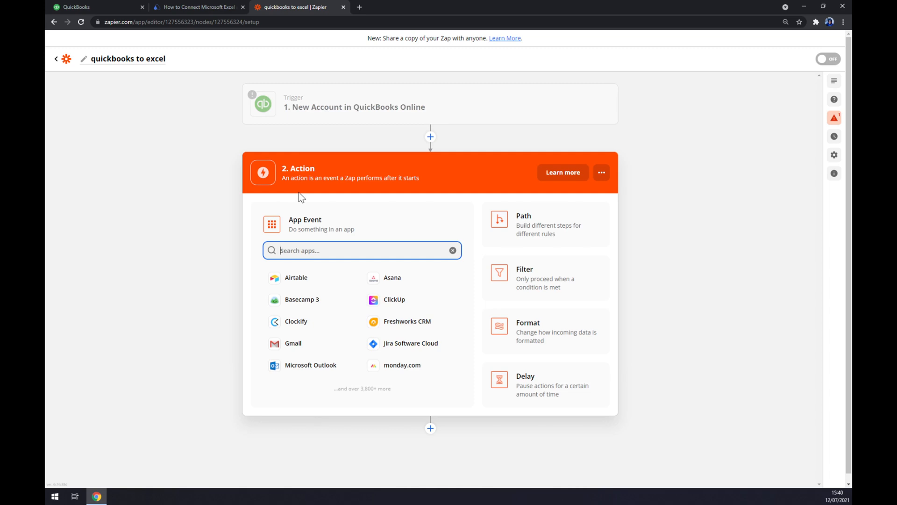
Search 'excel' and make Microsoft Excel the action app.
{"action": "type", "text": "excel"}
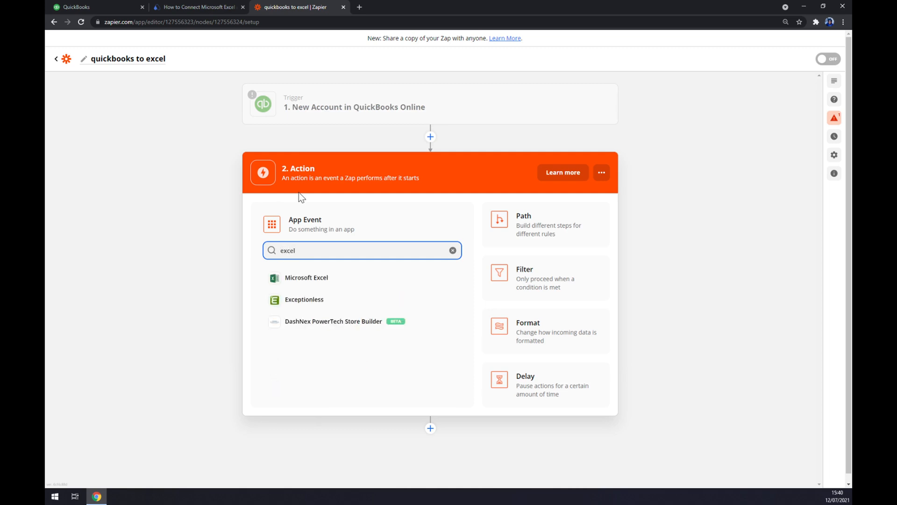
{"action": "left_click", "coordinate": [306, 277]}
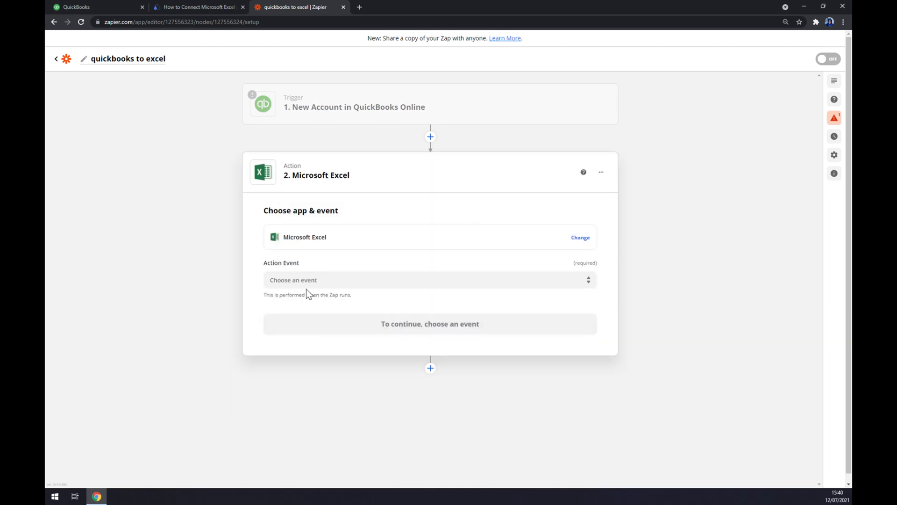
Set the Excel action event to Create Spreadsheet.
{"action": "left_click", "coordinate": [430, 279]}
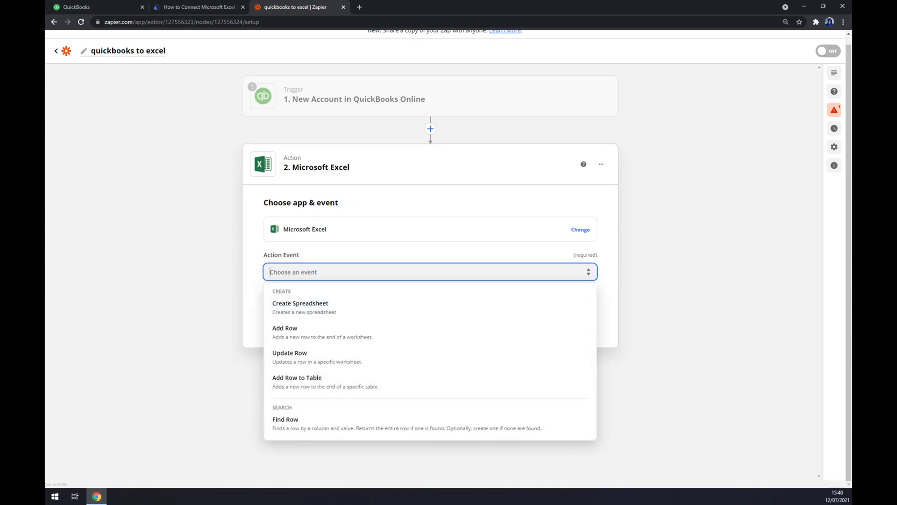
{"action": "mouse_move", "coordinate": [335, 287]}
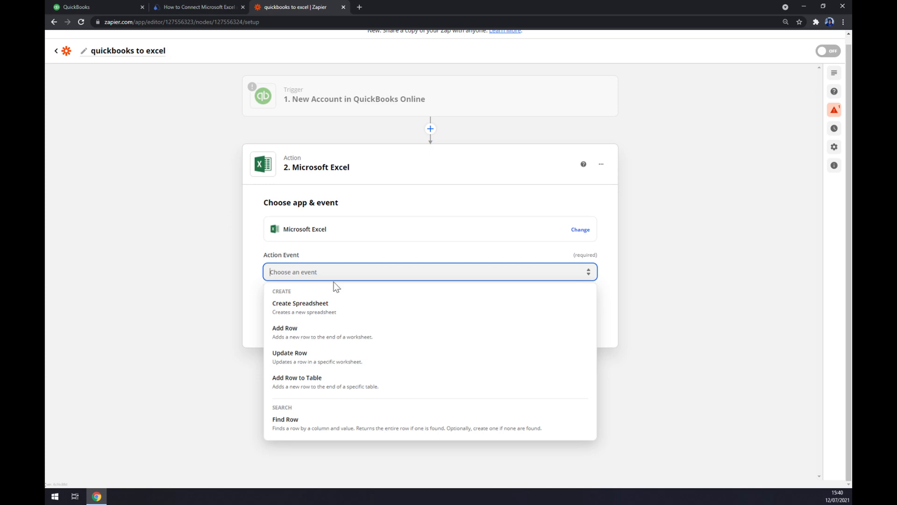
{"action": "left_click", "coordinate": [300, 303]}
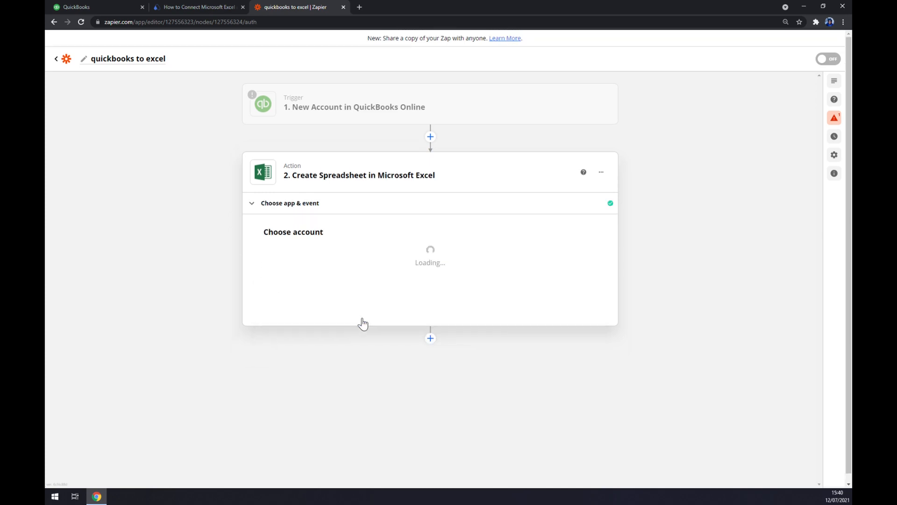